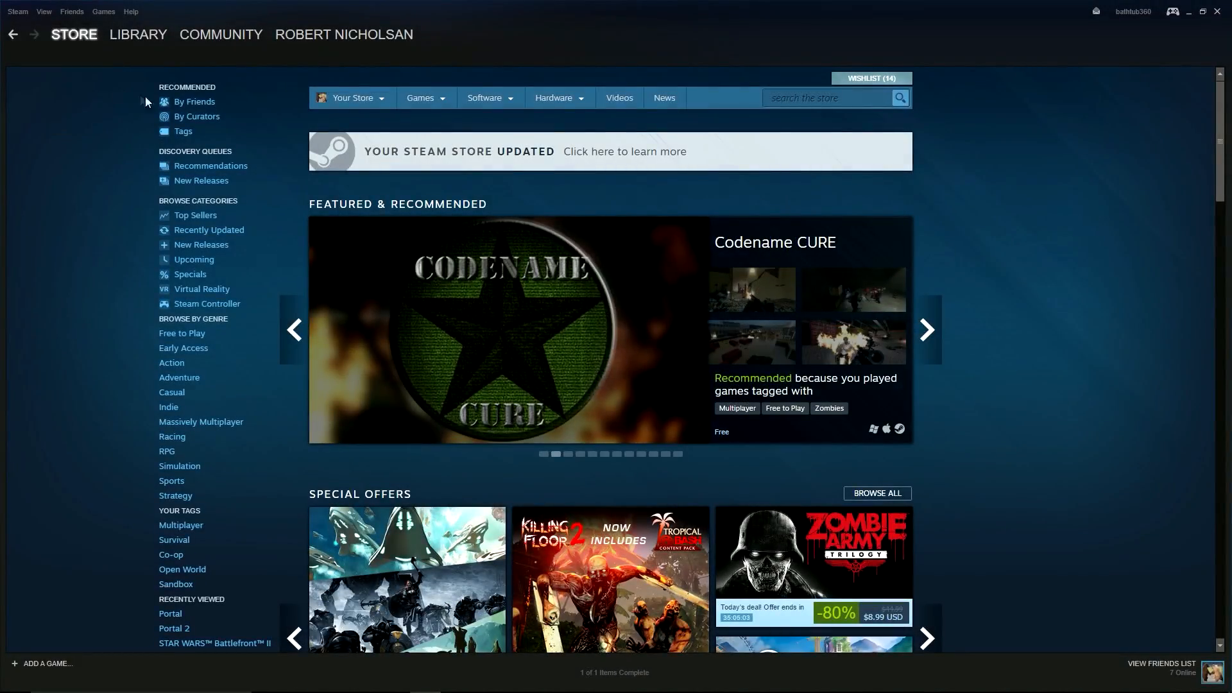
- Open the Steam game library to reach Portal 2's context menu
click(137, 34)
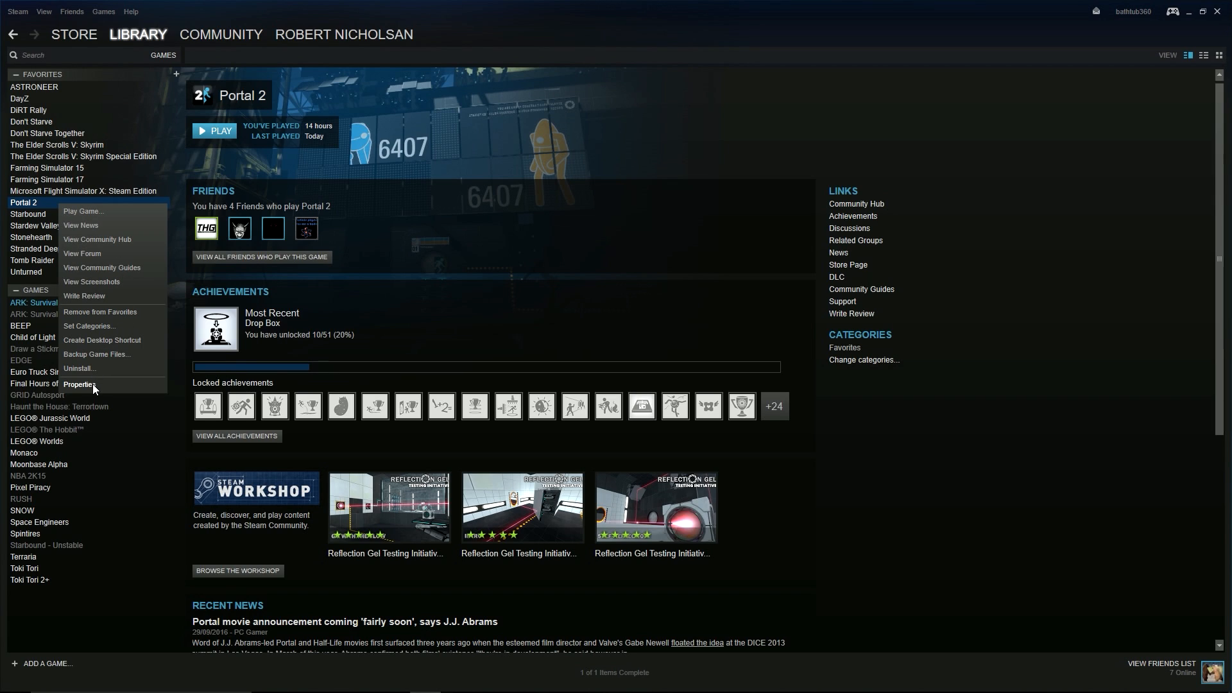
mouse_move(90, 386)
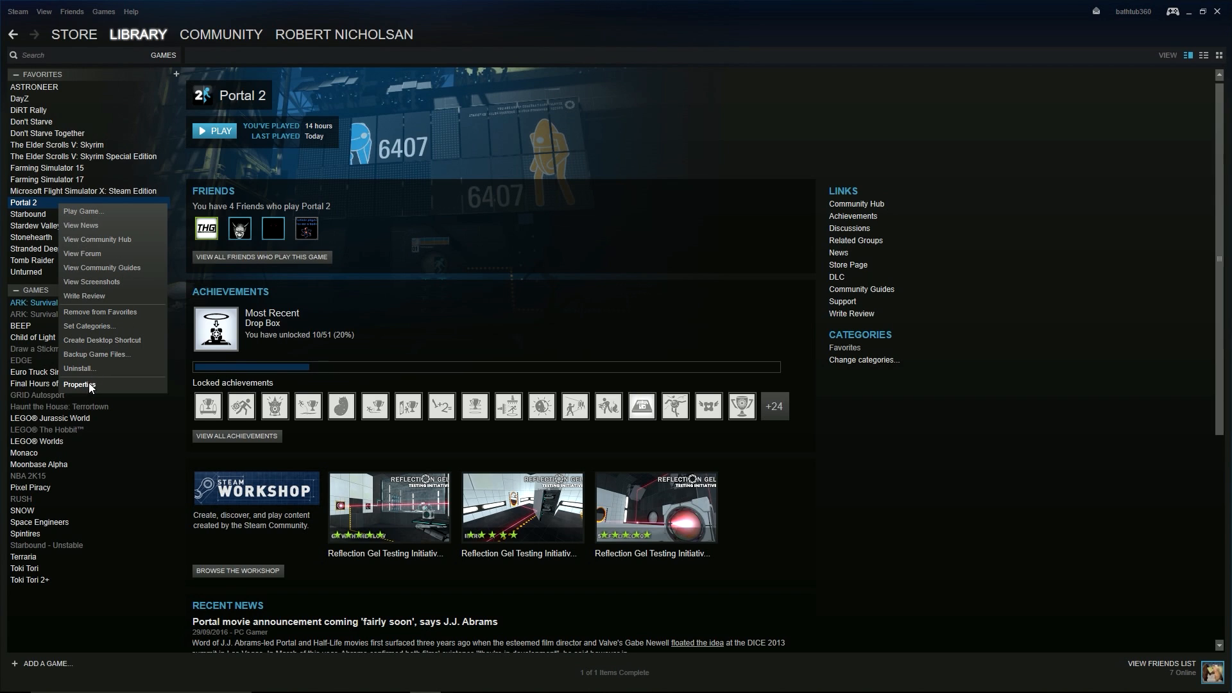
- From Portal 2's Properties, run Verify Integrity of Game Files under Local Files
click(78, 385)
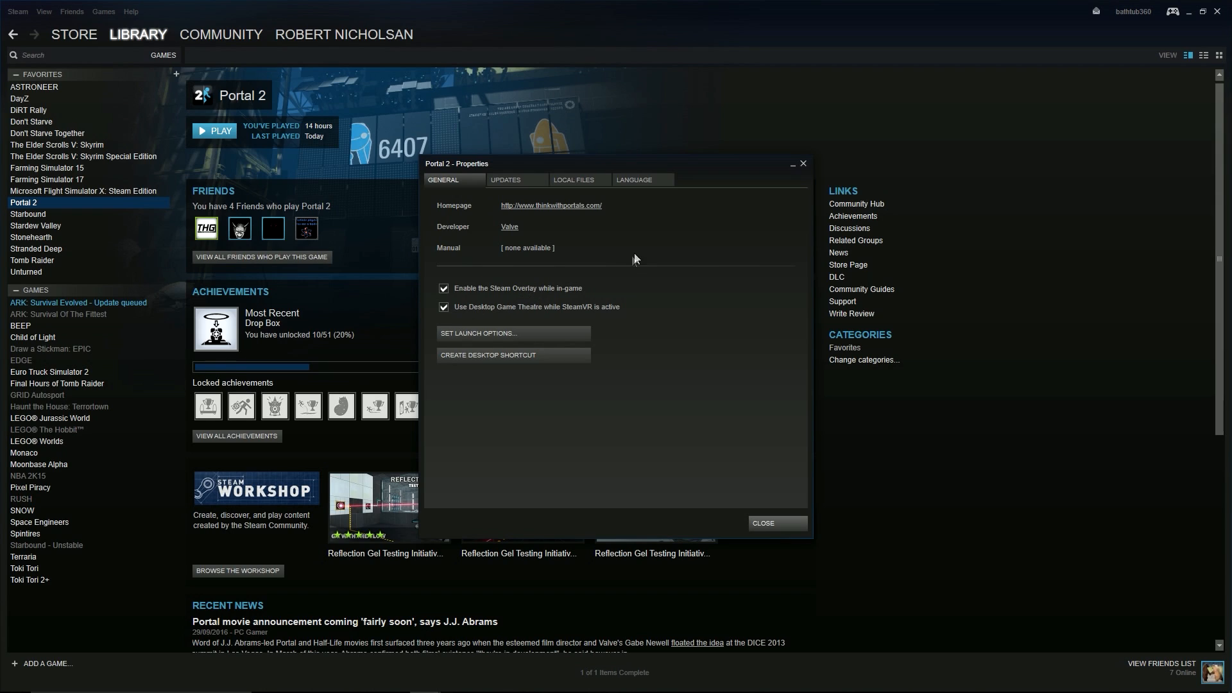
click(574, 179)
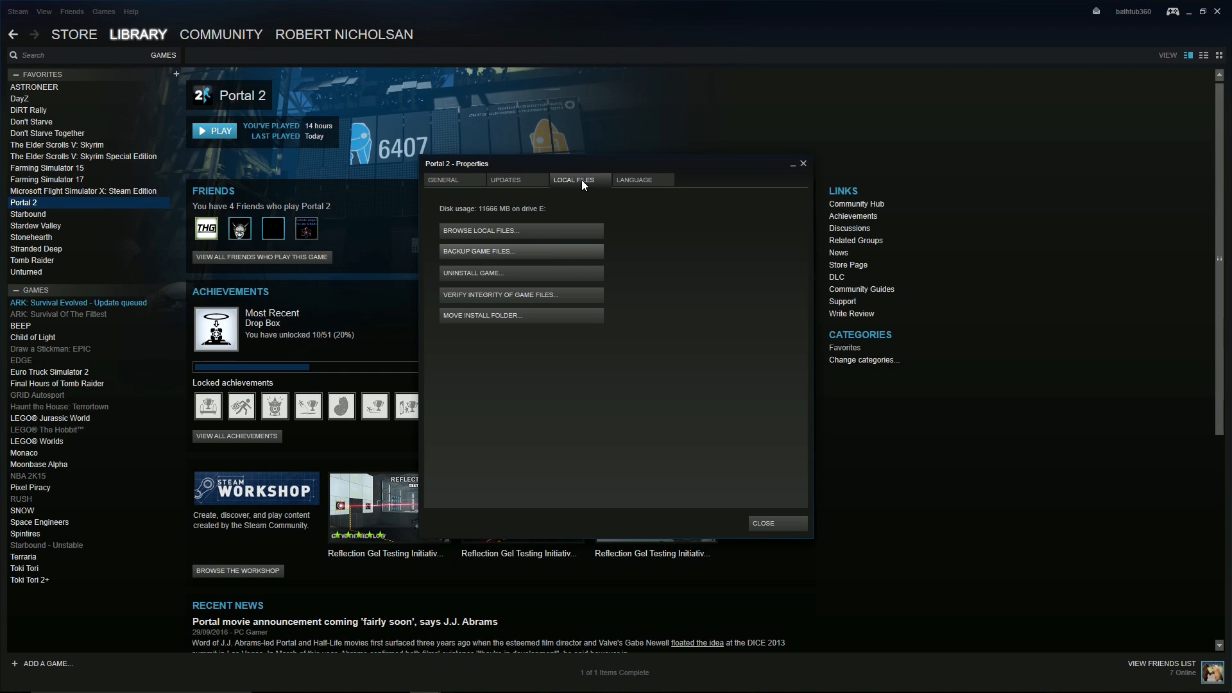
mouse_move(574, 301)
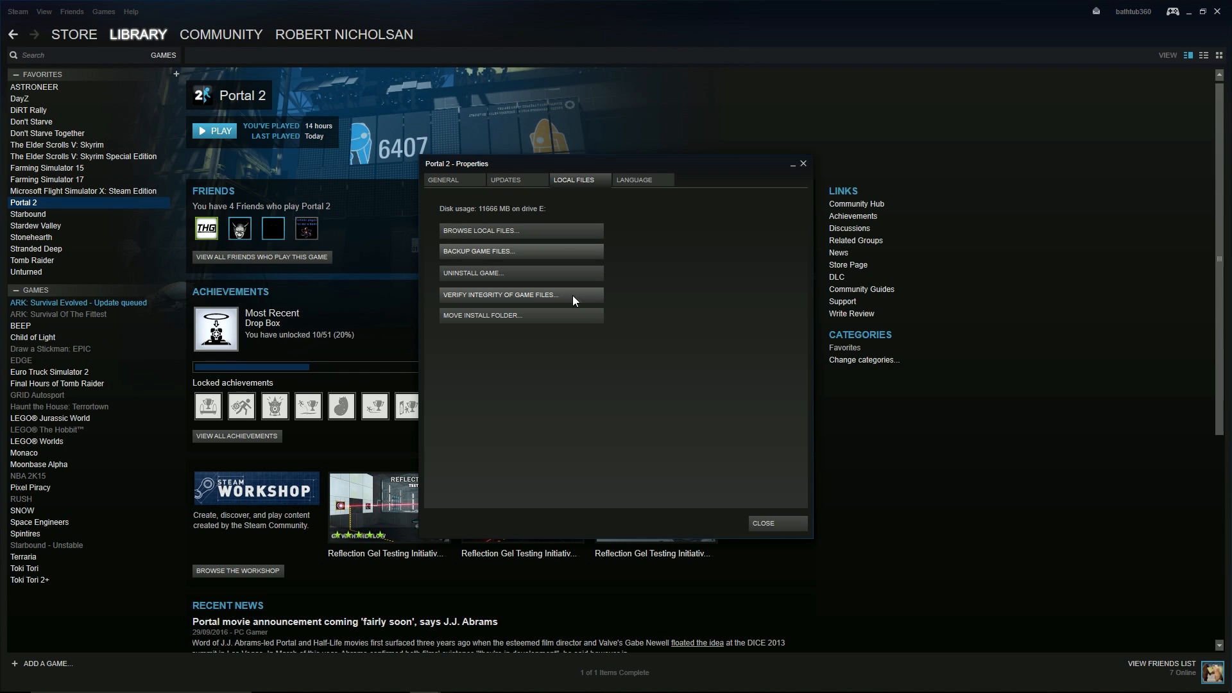
click(213, 131)
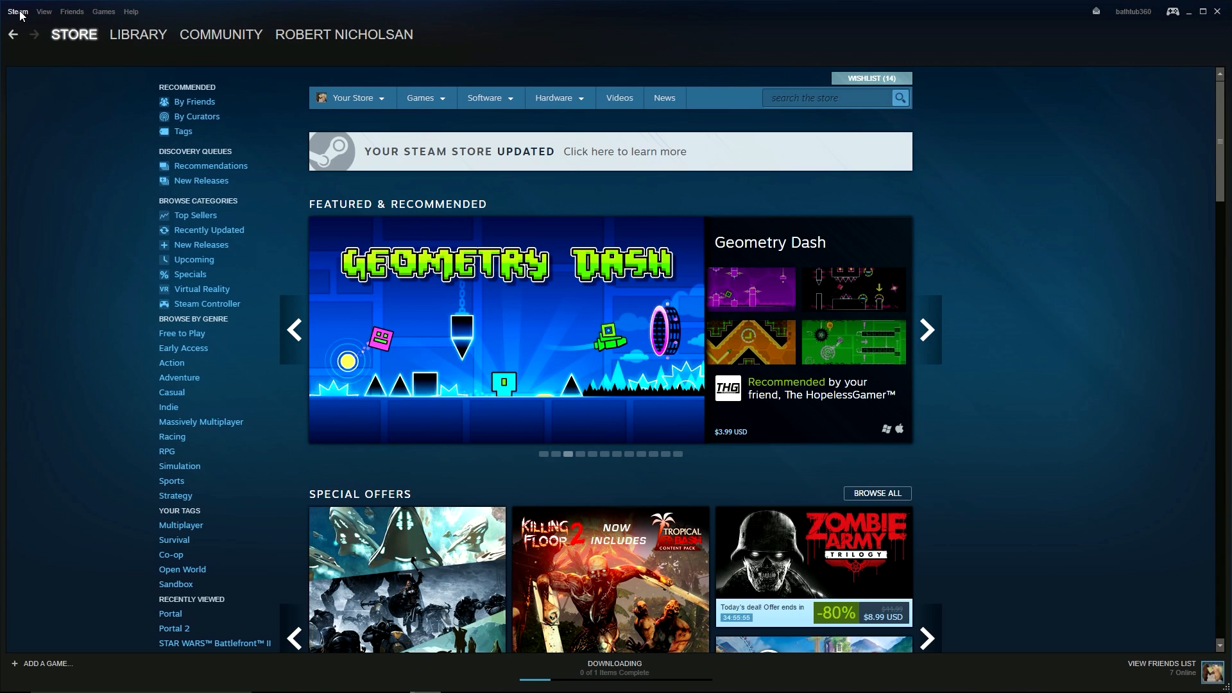
- Choose Go Offline from the Steam menu to restart the client offline
click(17, 11)
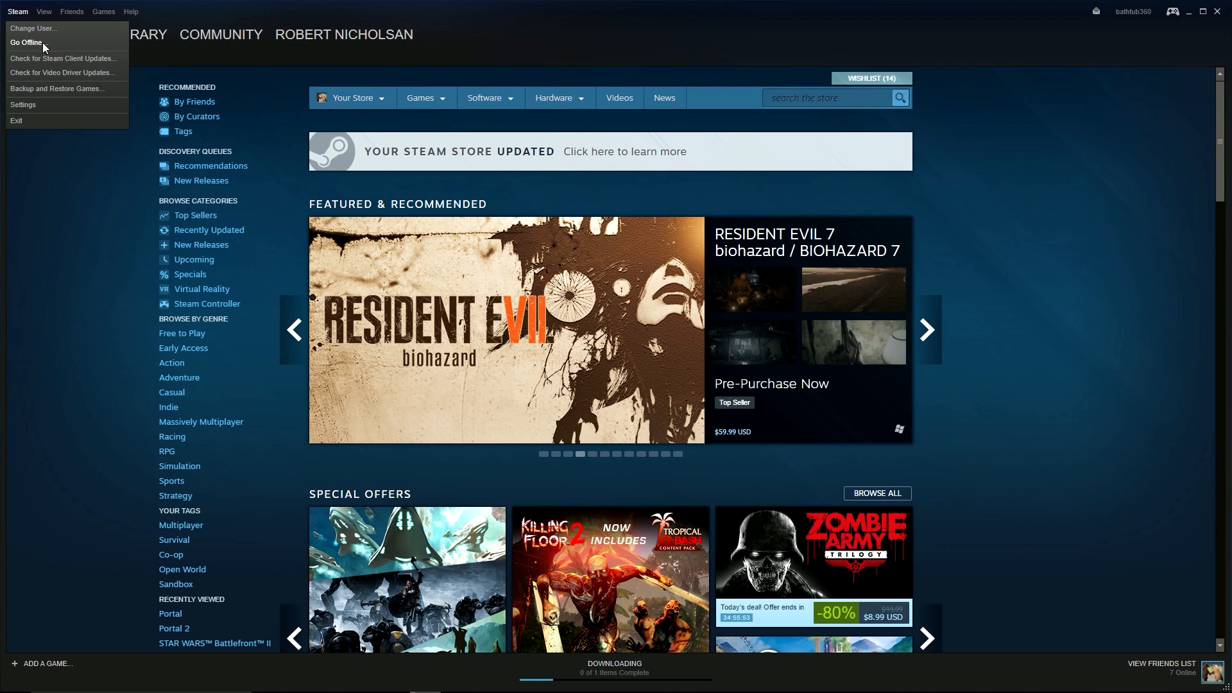
click(27, 43)
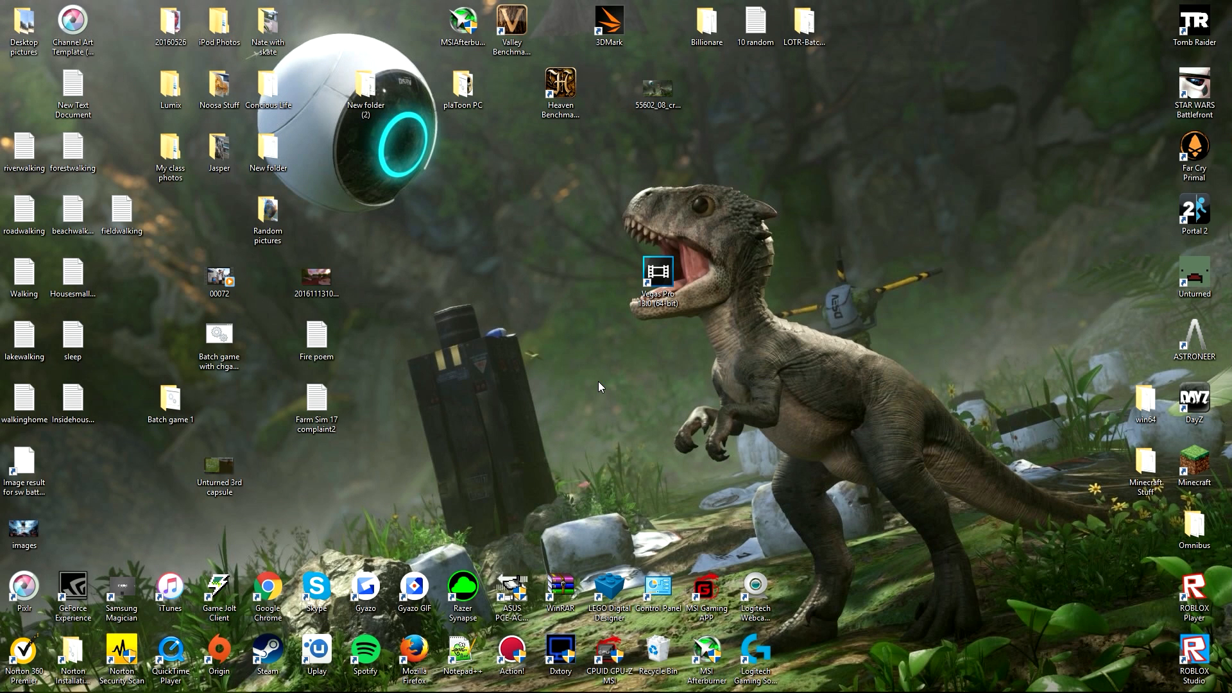
mouse_move(594, 381)
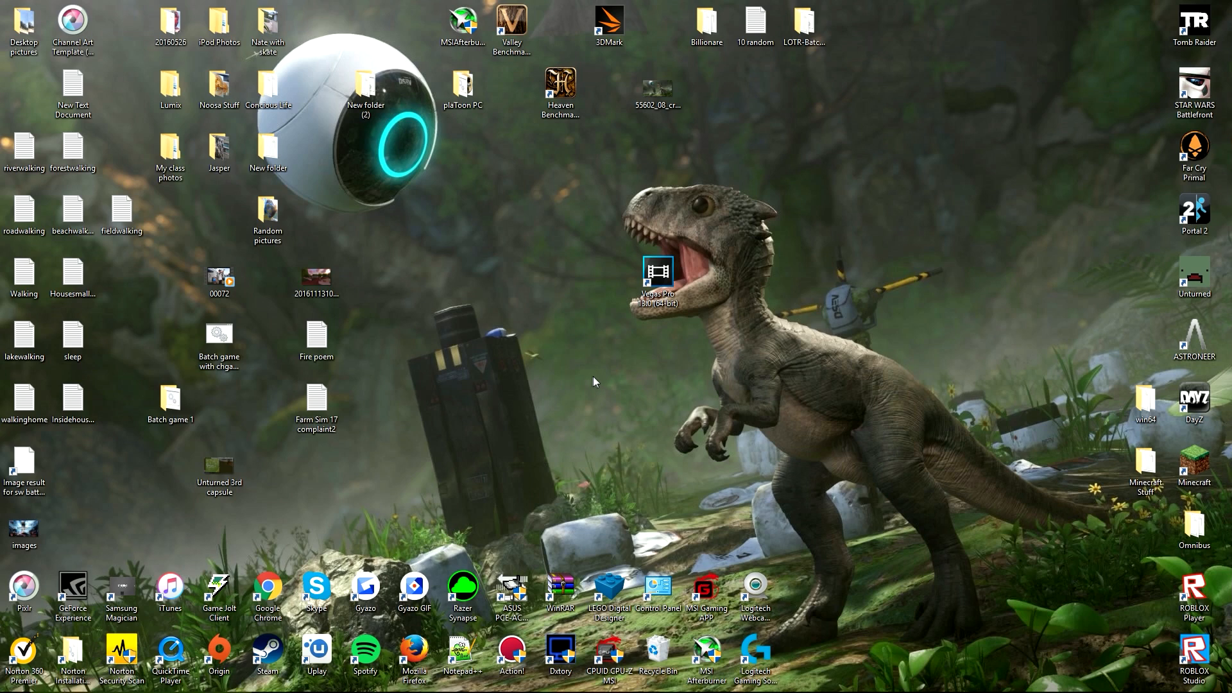
mouse_move(603, 370)
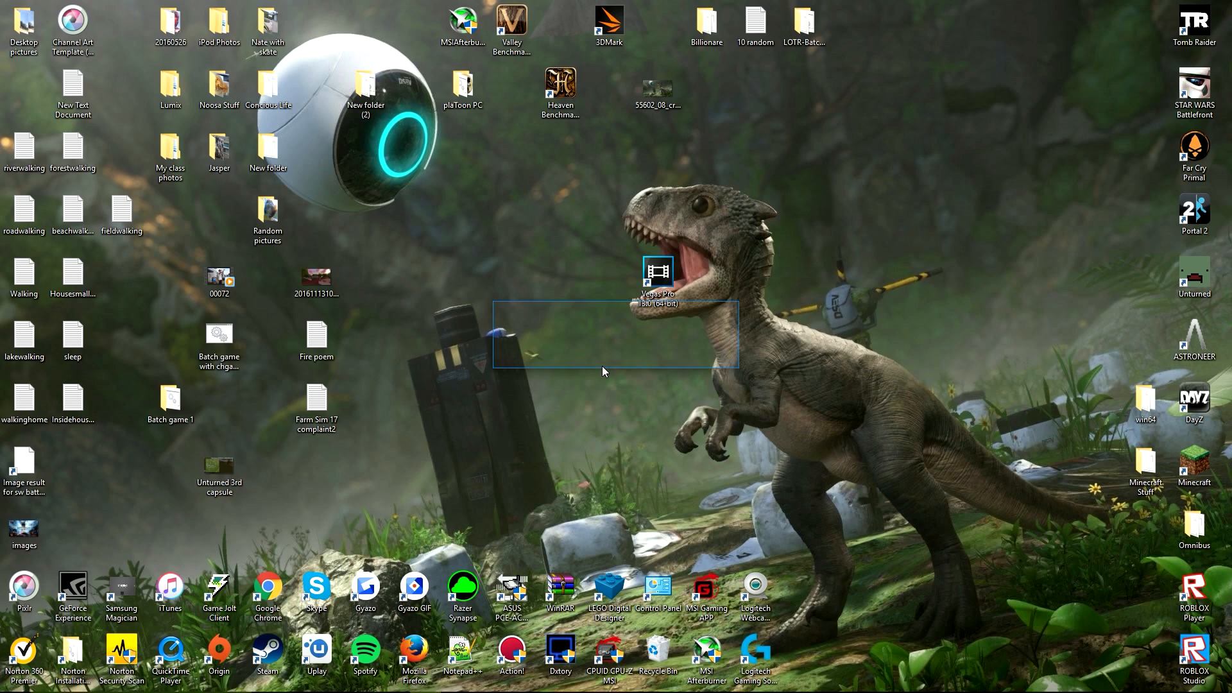
click(267, 655)
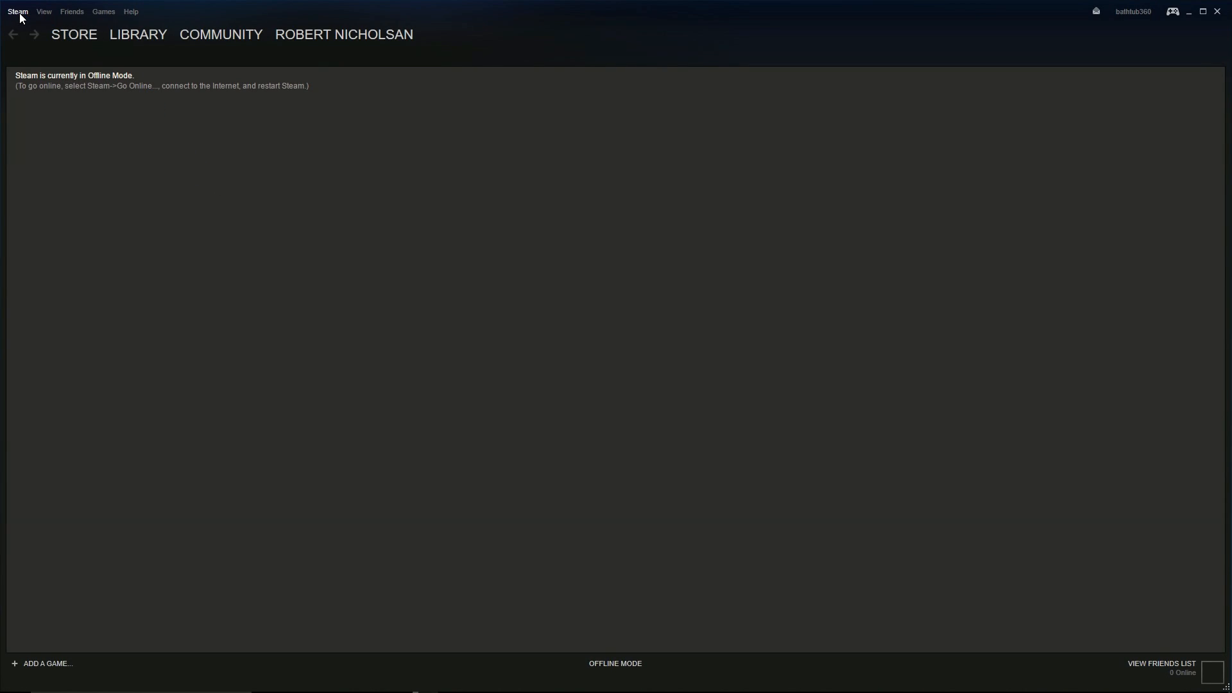
- Choose Go Online from the Steam menu to restart the client online
click(17, 11)
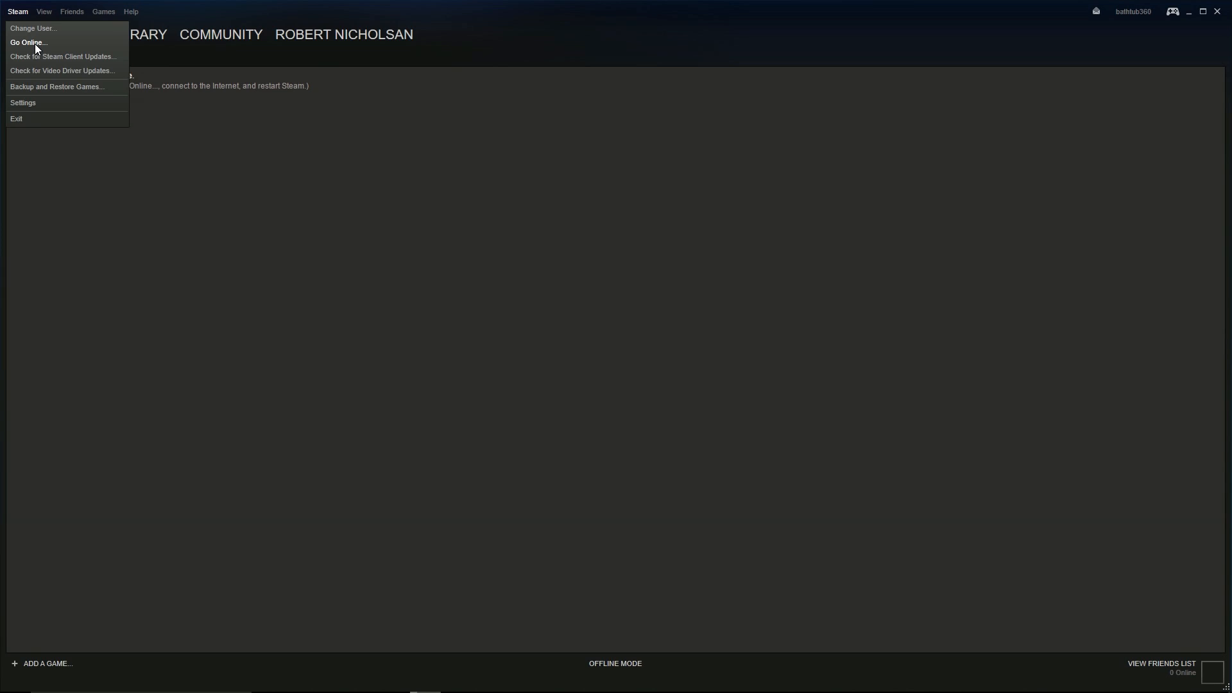
mouse_move(41, 47)
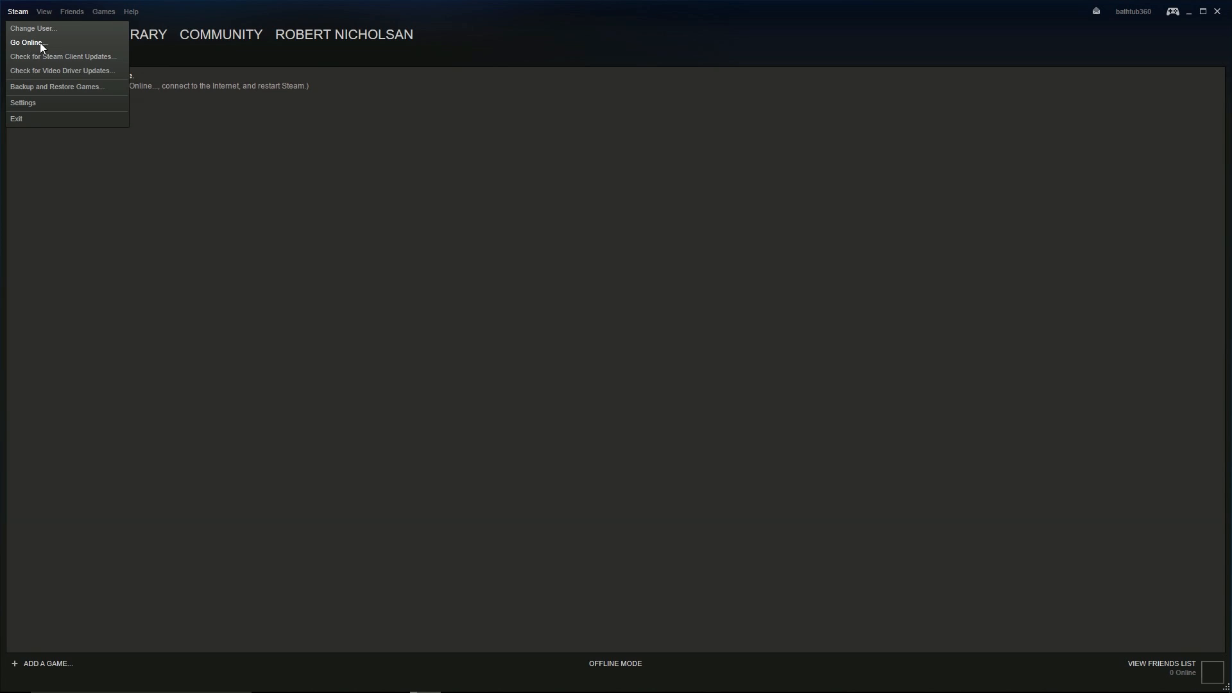
click(27, 43)
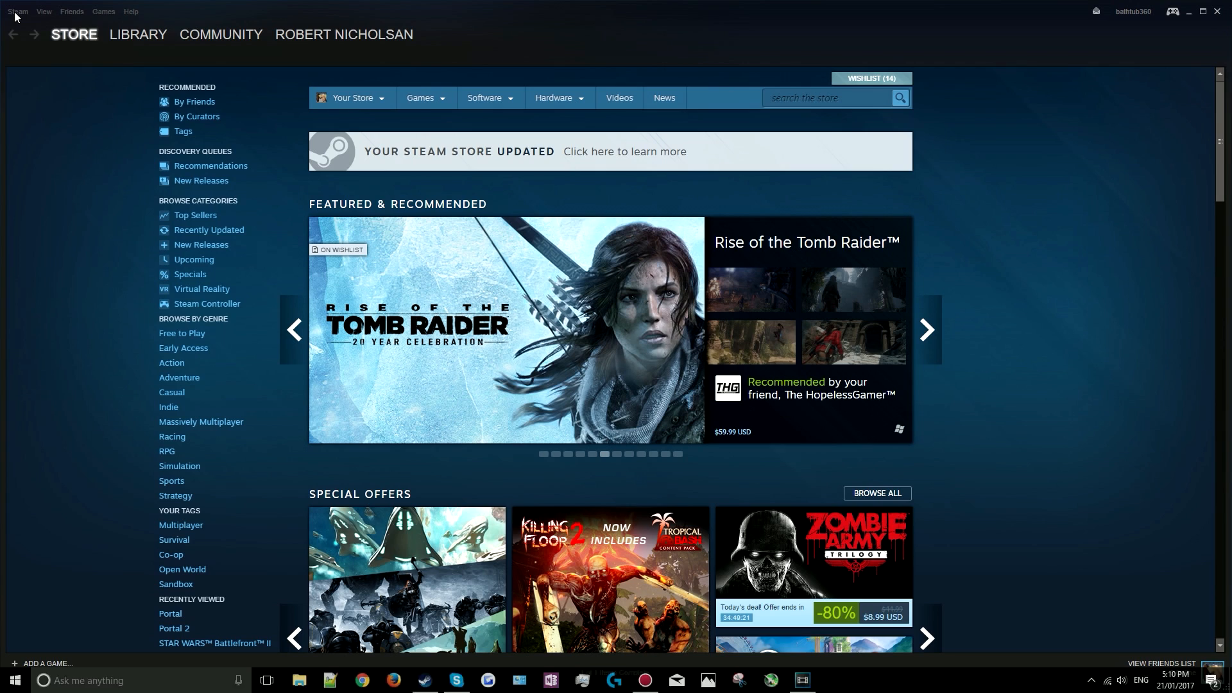
- Open the Steam menu showing Check for Video Driver Updates
click(17, 11)
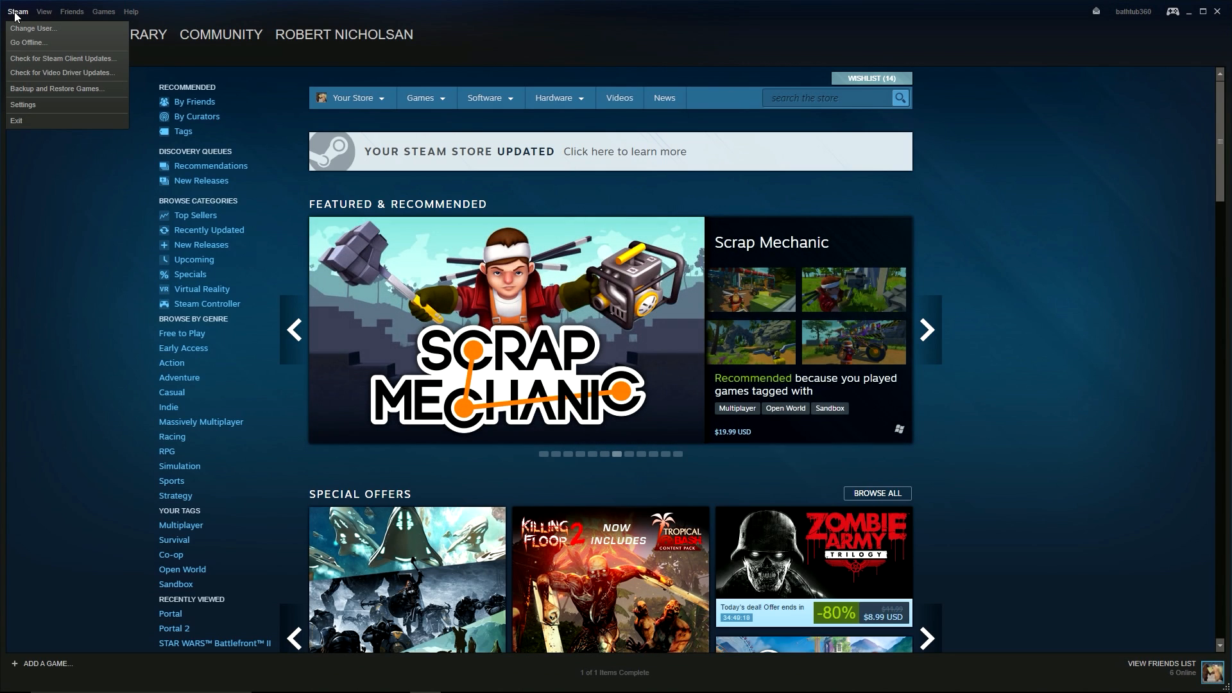
mouse_move(63, 73)
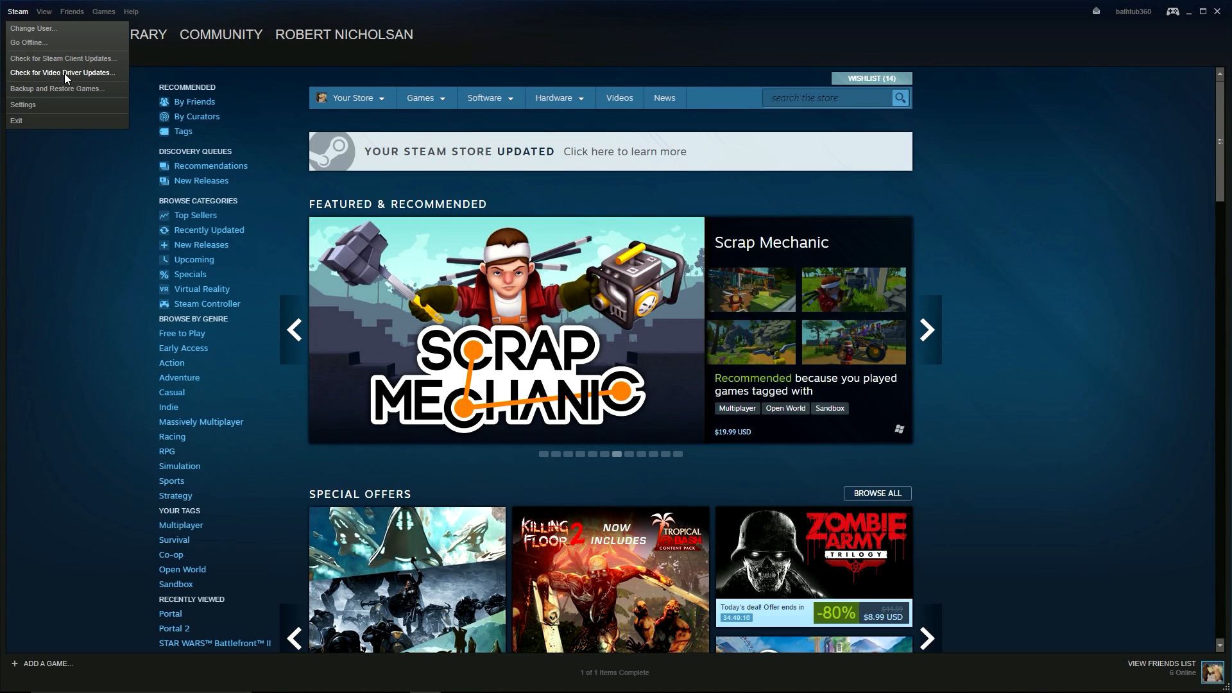